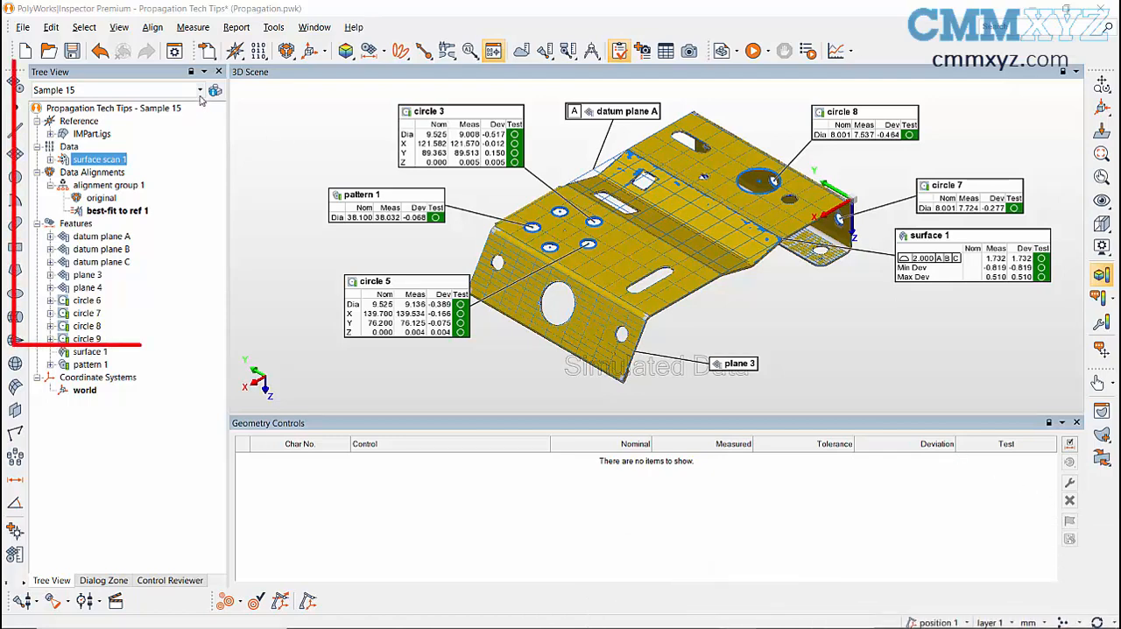
# Keep Sample 15 selected as the current piece from the measured-pieces list.
pyautogui.click(200, 91)
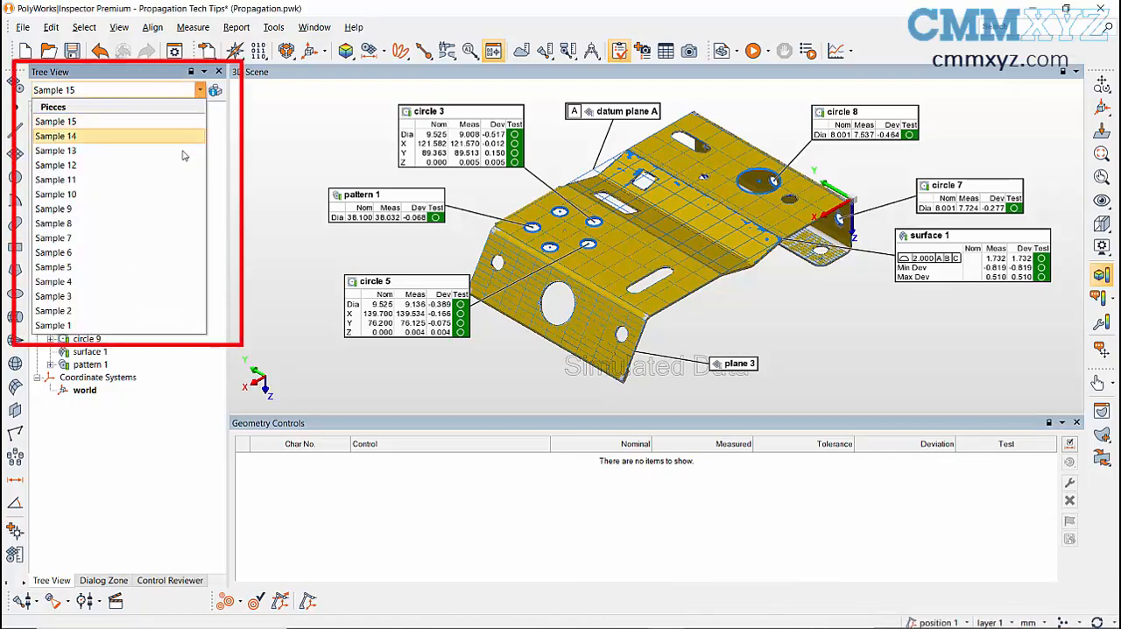
pyautogui.click(56, 178)
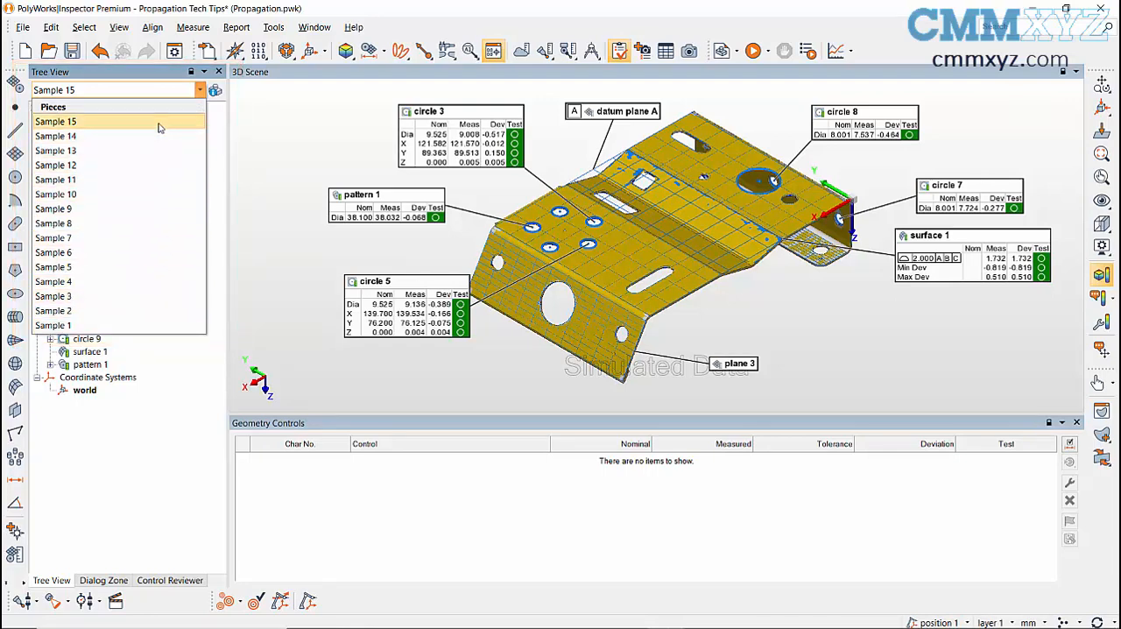
pyautogui.moveTo(171, 123)
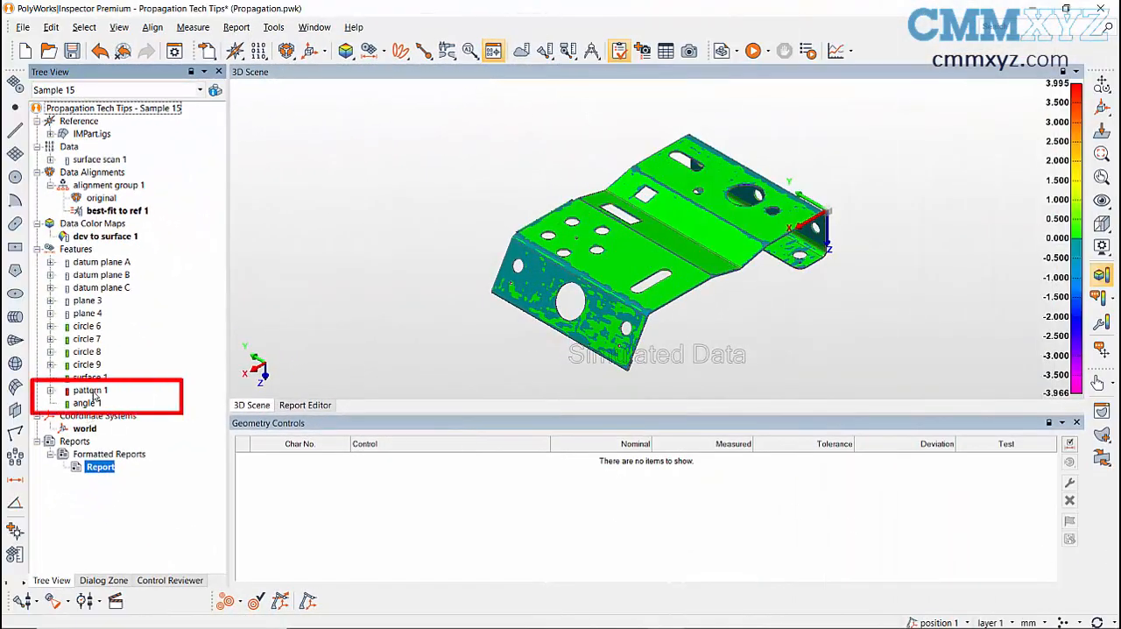
# Show the Configure Propagation / Manage Pieces menu from the status bar.
pyautogui.click(91, 389)
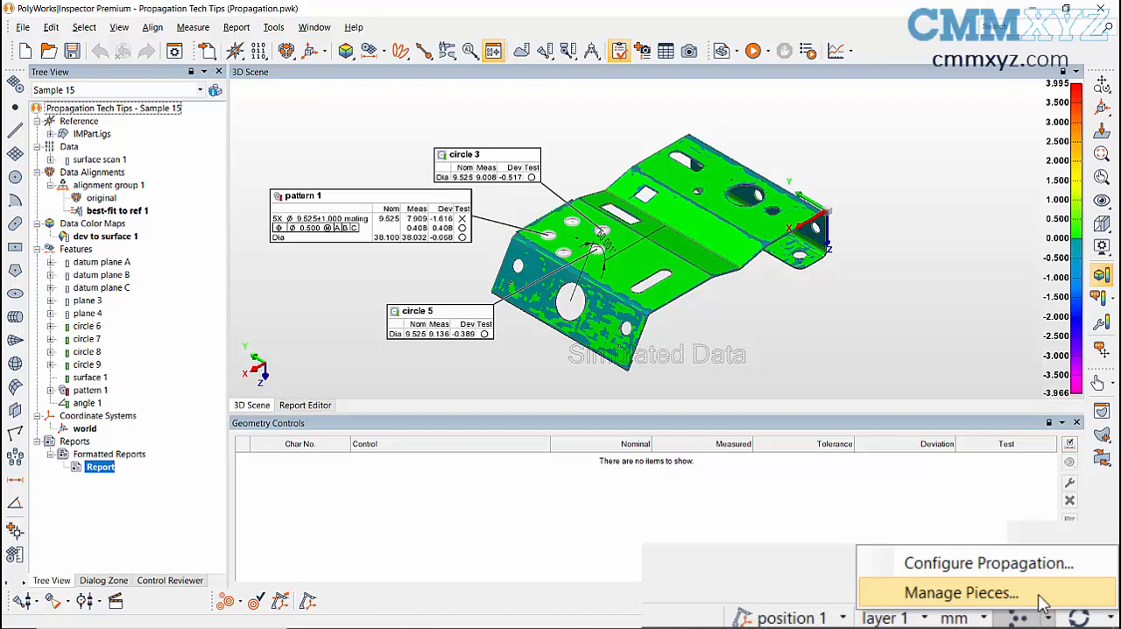
pyautogui.moveTo(988, 564)
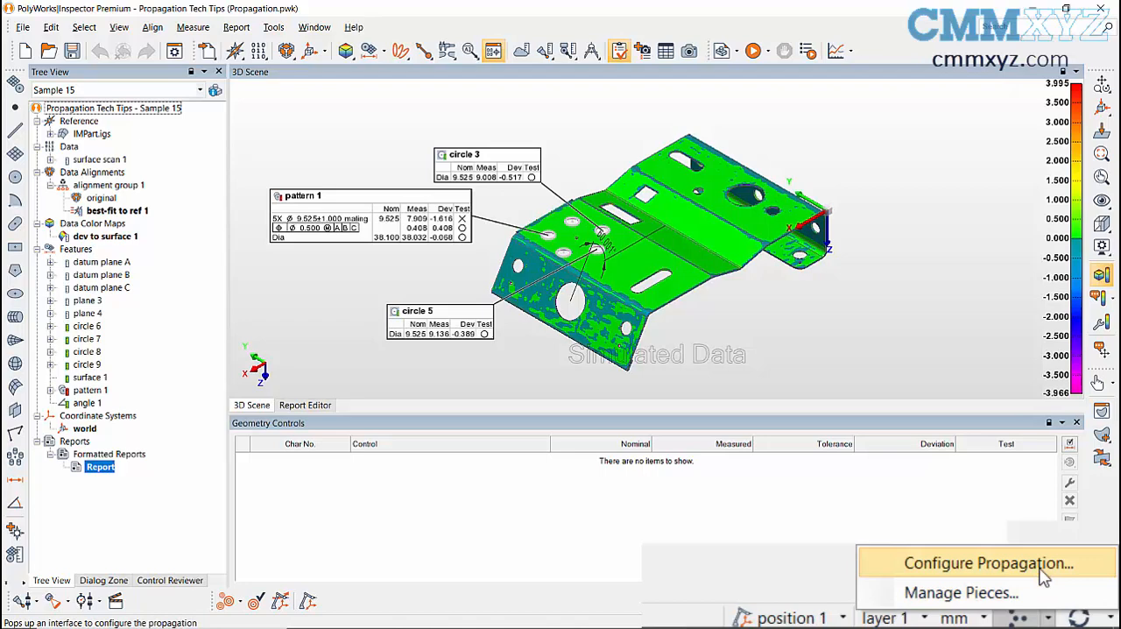
# Propagate Sample 15's changes to Samples 14, 13, 12 and all pieces under template 1, and confirm.
pyautogui.click(989, 564)
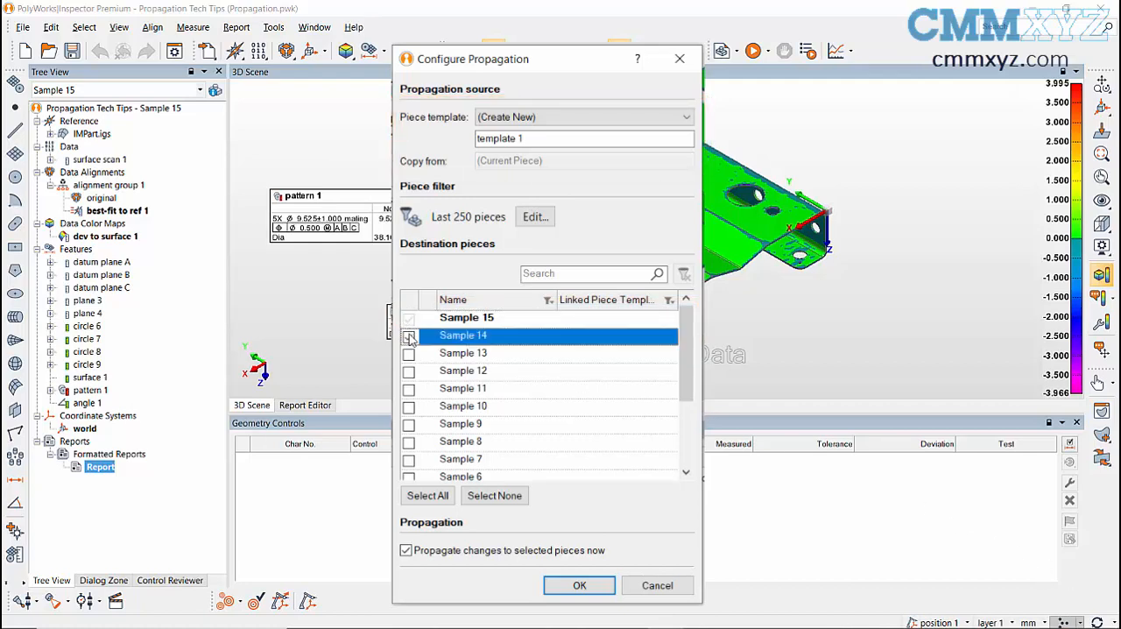
pyautogui.click(410, 337)
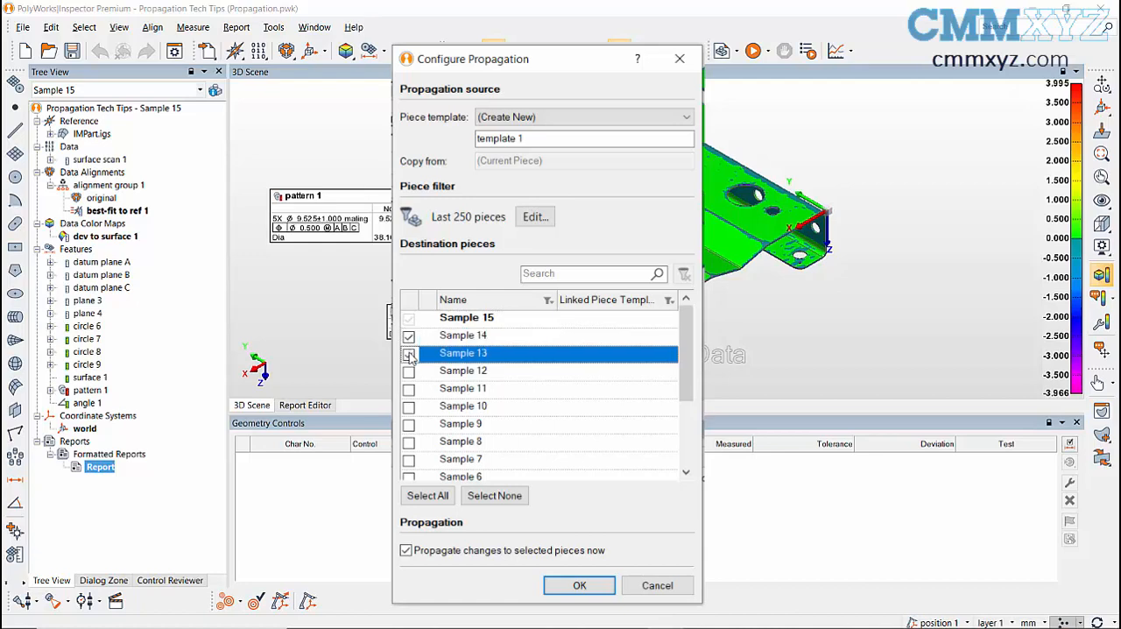
pyautogui.click(410, 354)
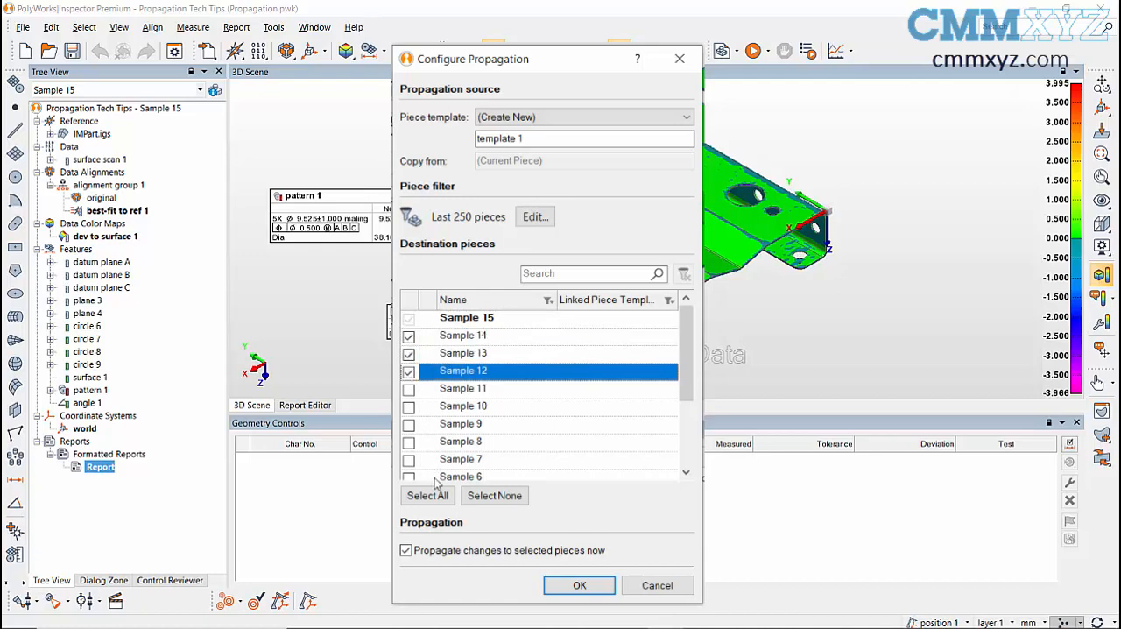
pyautogui.click(427, 494)
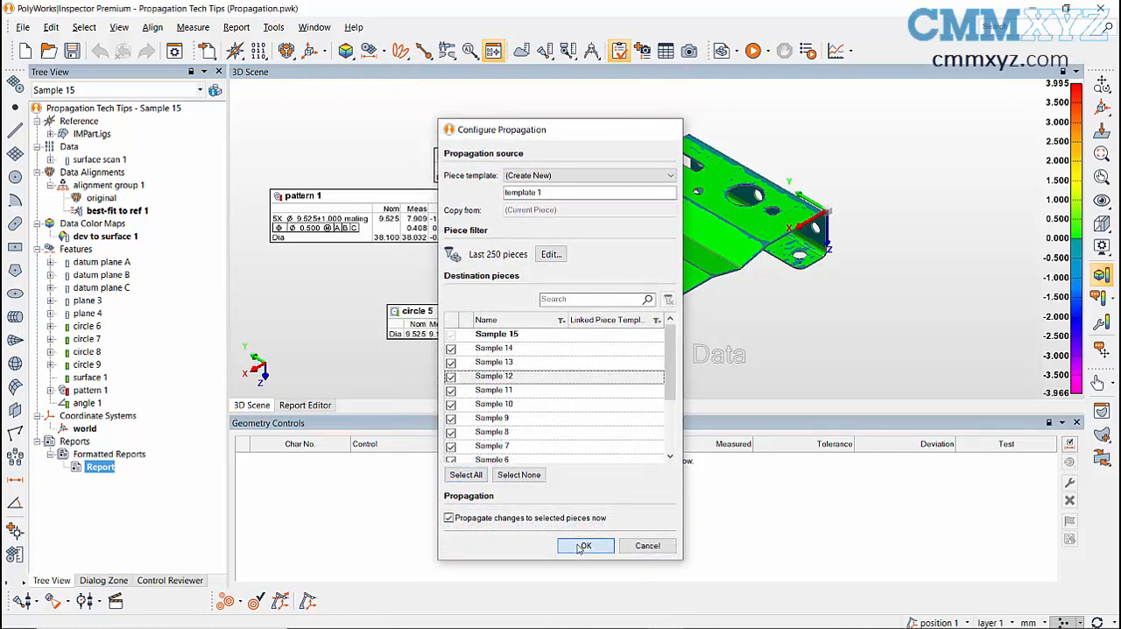
pyautogui.click(585, 545)
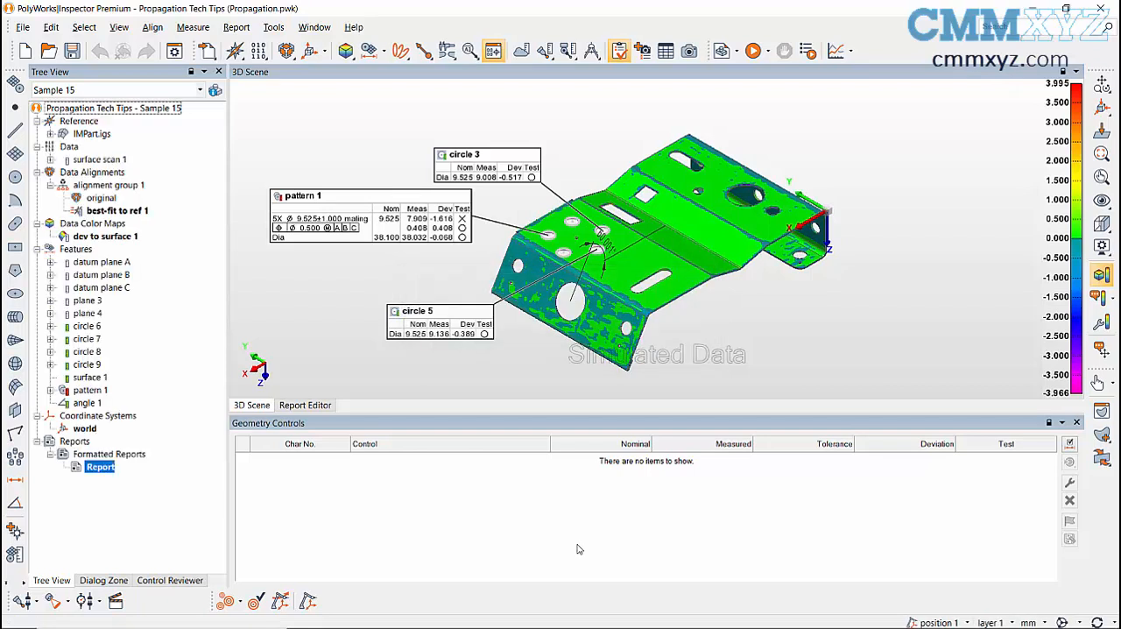
# Reopen Configure Propagation to verify all samples are linked to piece template 1.
pyautogui.click(198, 91)
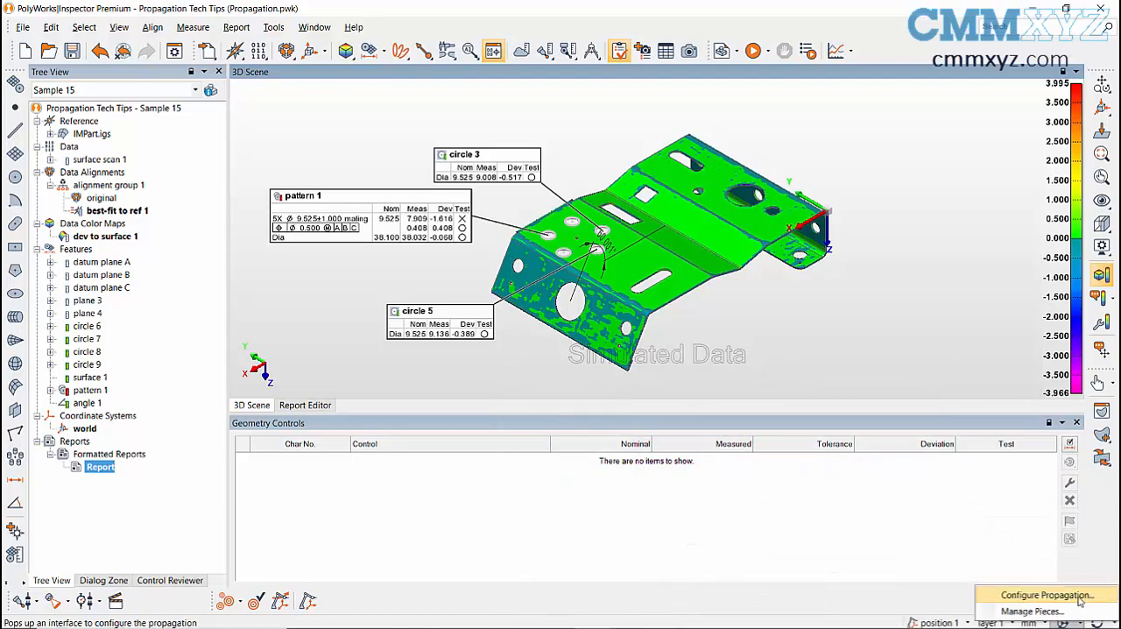
pyautogui.click(1045, 595)
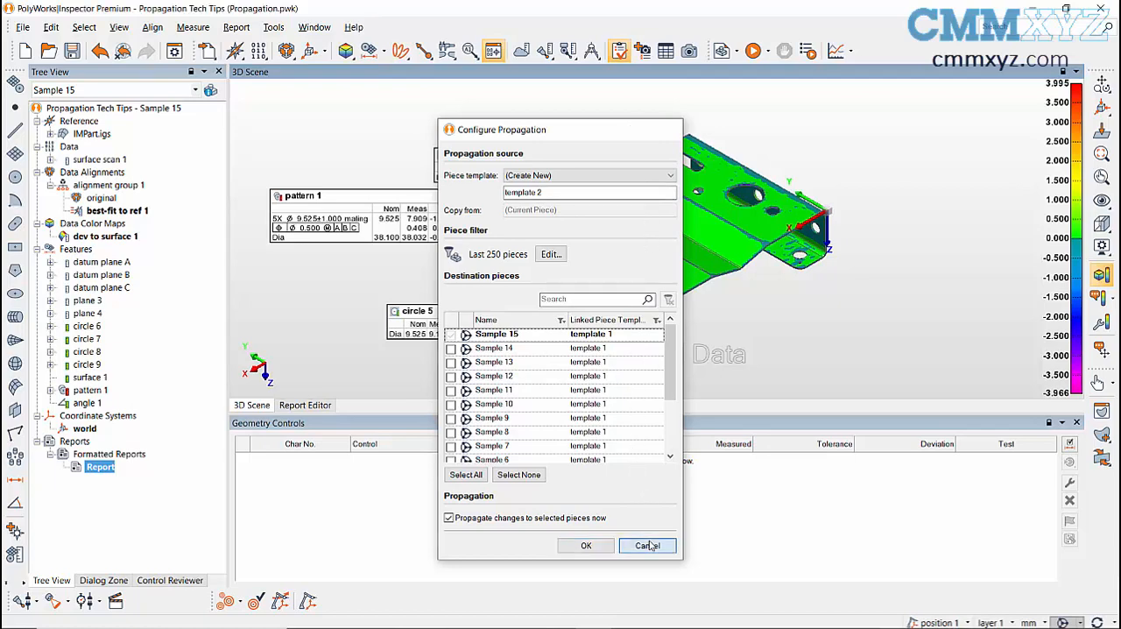
# Cancel the propagation setup and raise link/unlink template actions for Sample 12 in Manage Pieces.
pyautogui.click(649, 545)
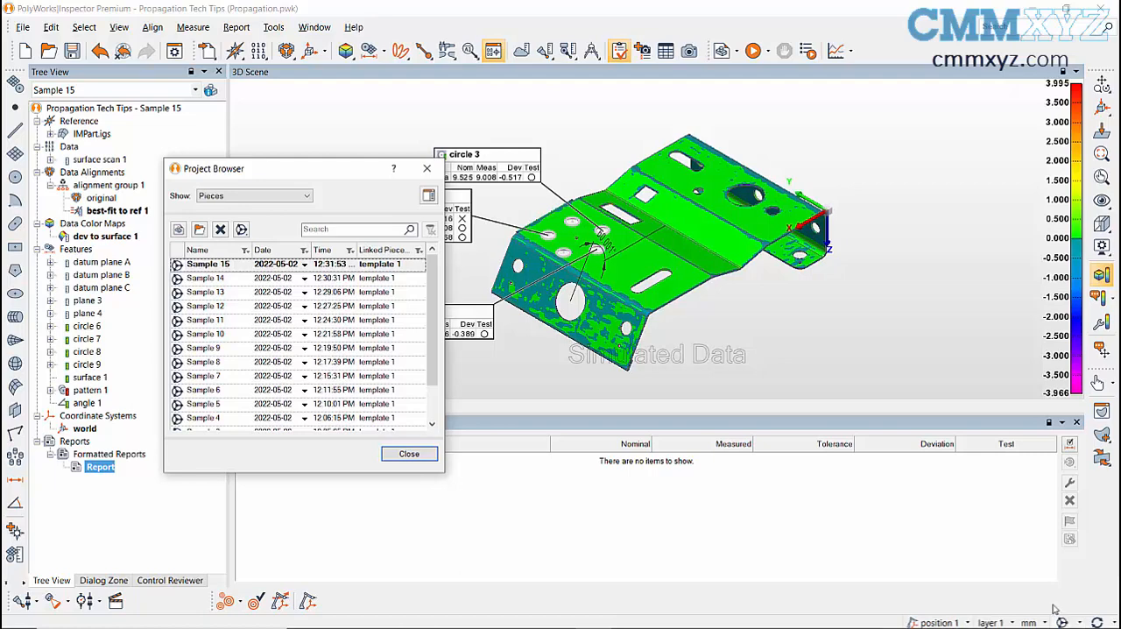
pyautogui.rightClick(203, 305)
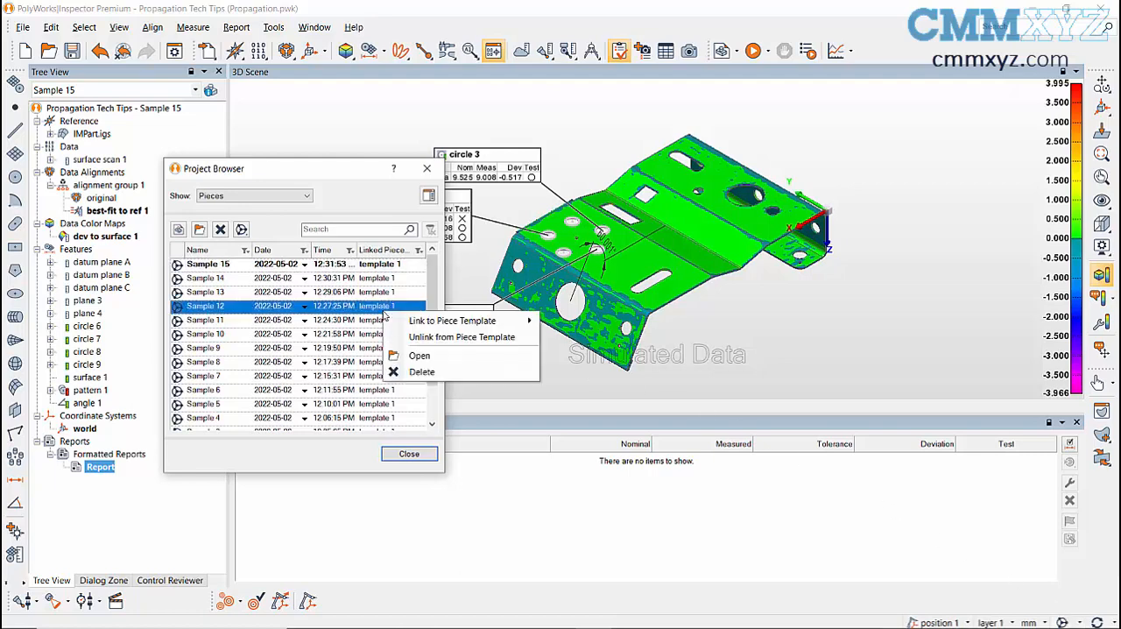
pyautogui.moveTo(452, 319)
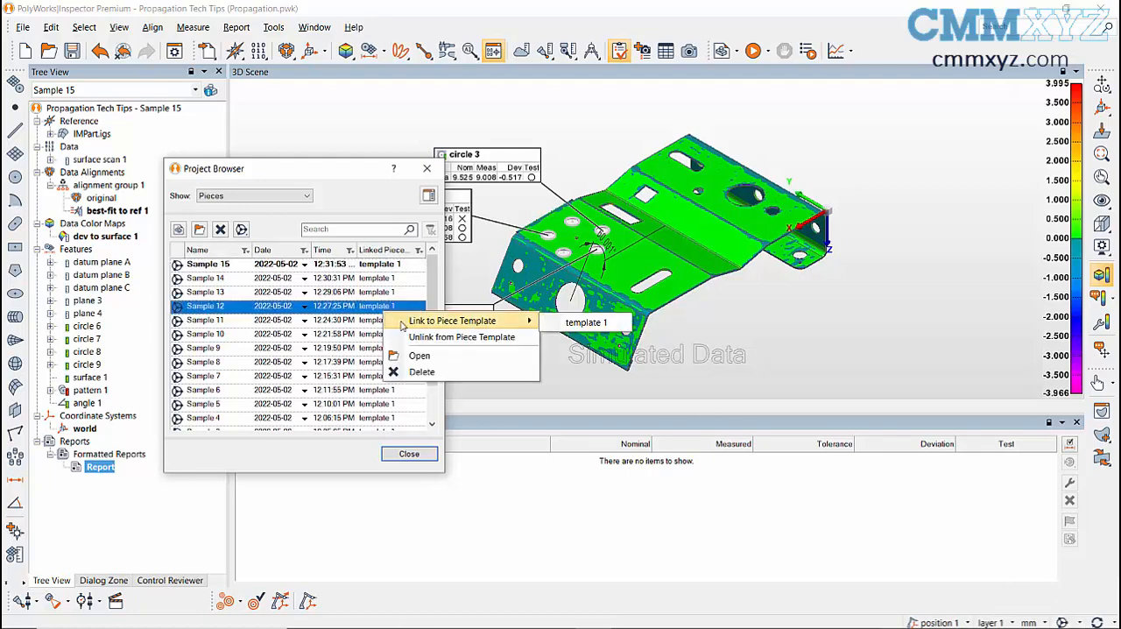